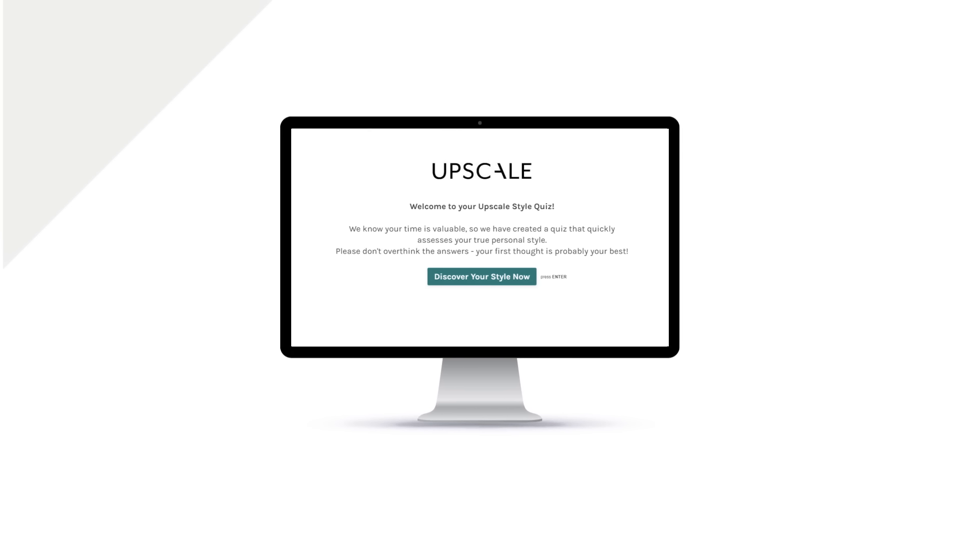
Start the quiz via 'Discover Your Style Now' and scroll through the designer profiles page
{"action": "left_click", "coordinate": [482, 277]}
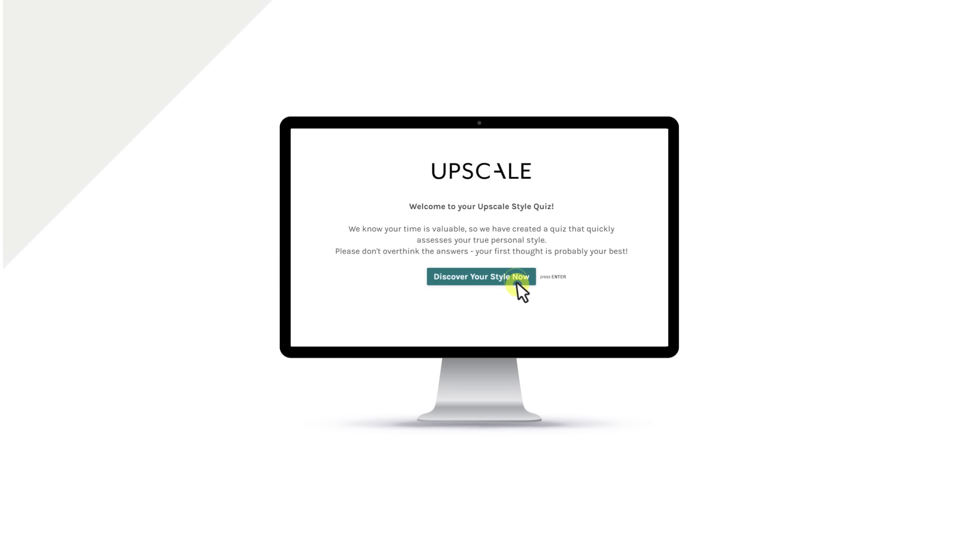
{"action": "left_click", "coordinate": [481, 277]}
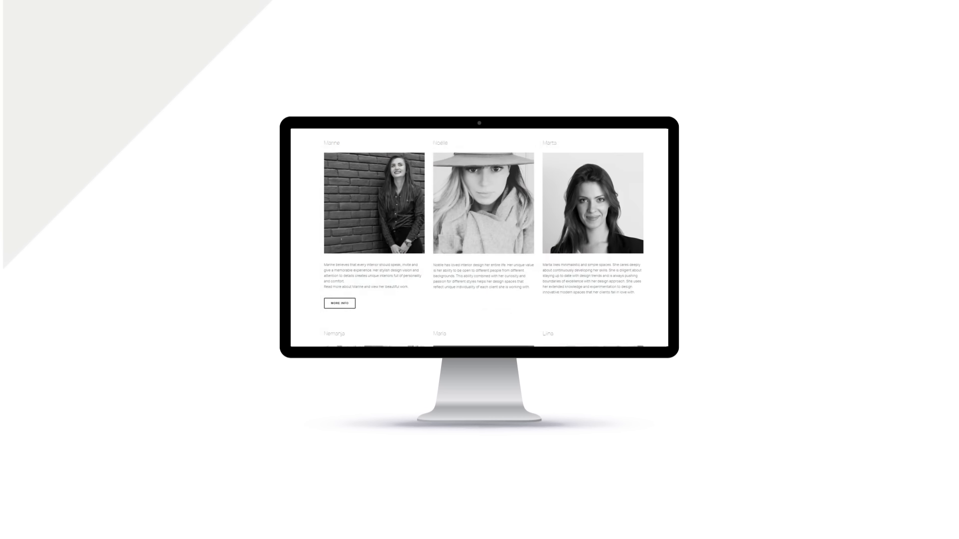
{"action": "scroll", "scroll_direction": "down", "scroll_amount": 3}
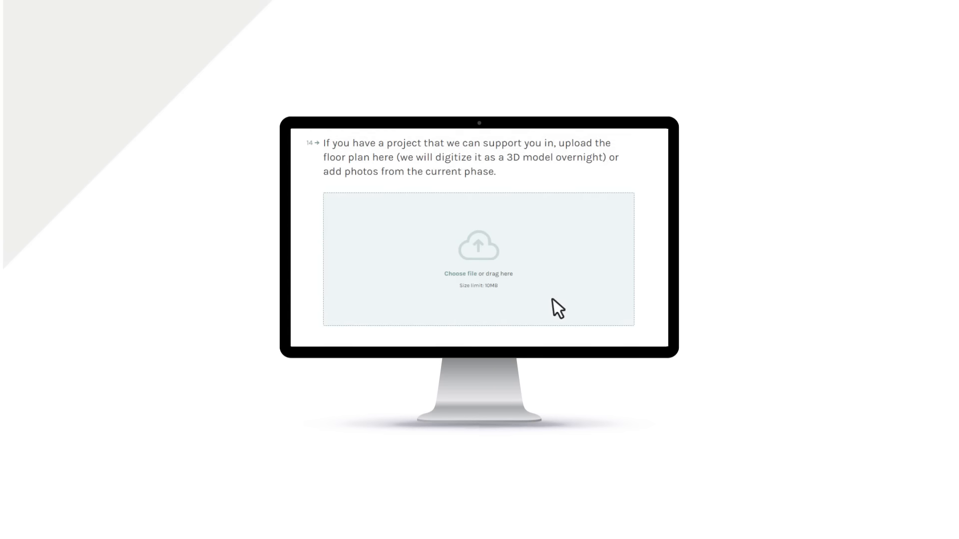
{"action": "mouse_move", "coordinate": [437, 306]}
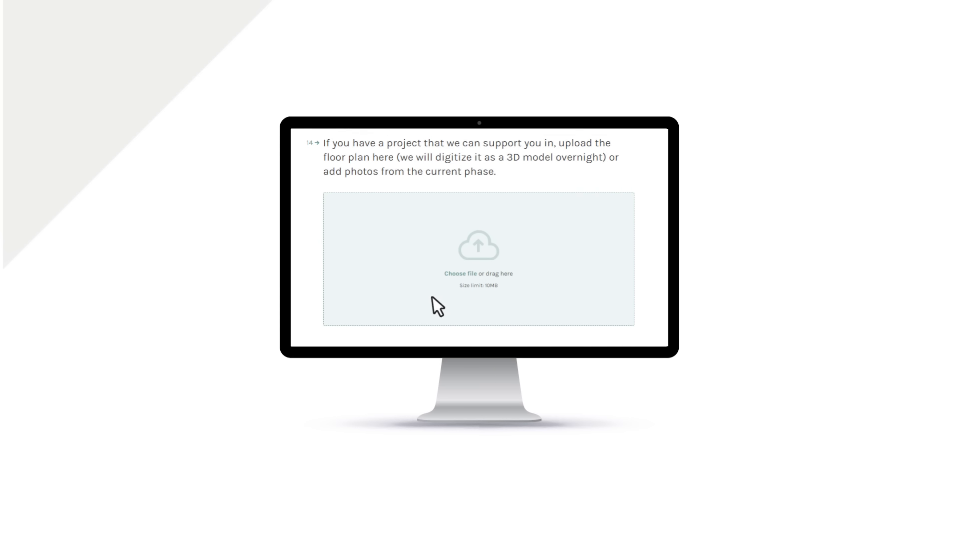
{"action": "mouse_move", "coordinate": [436, 304]}
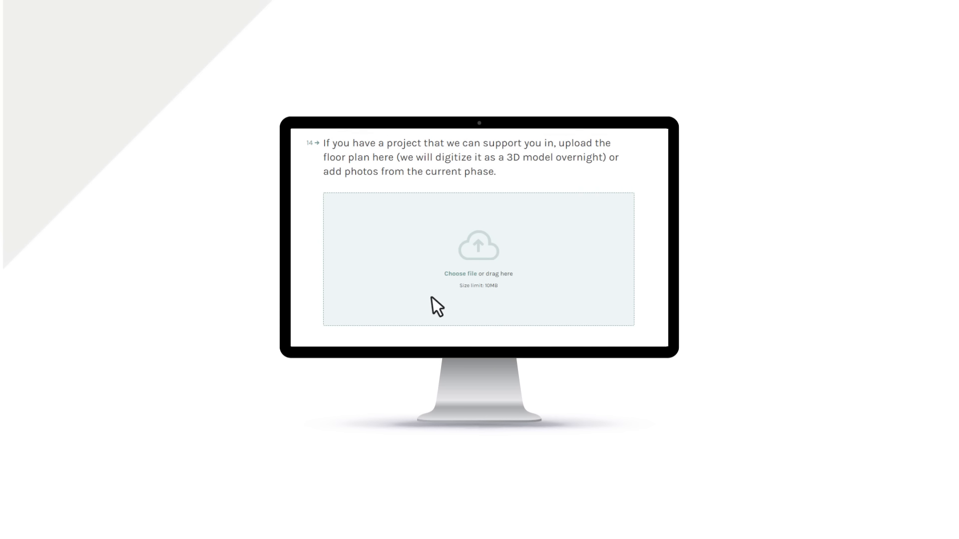
{"action": "mouse_move", "coordinate": [581, 312]}
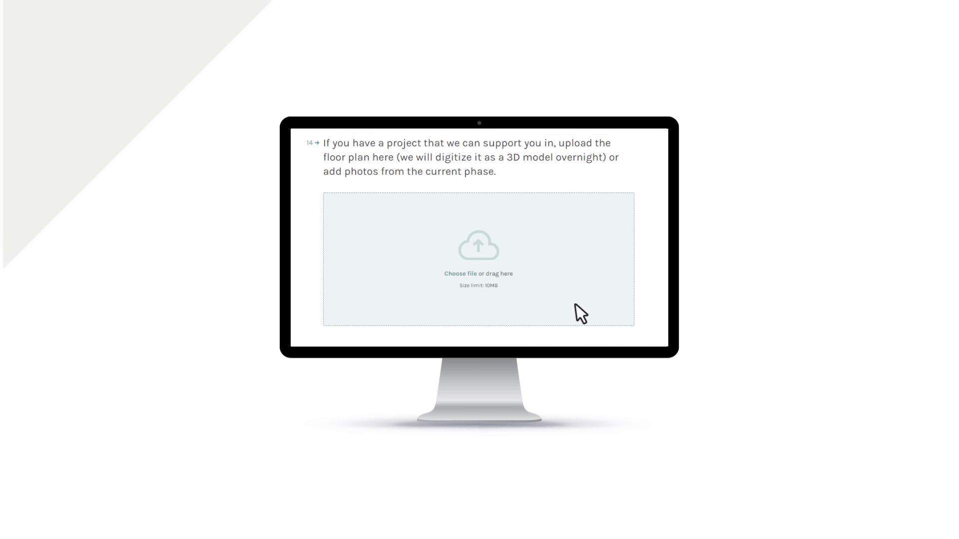